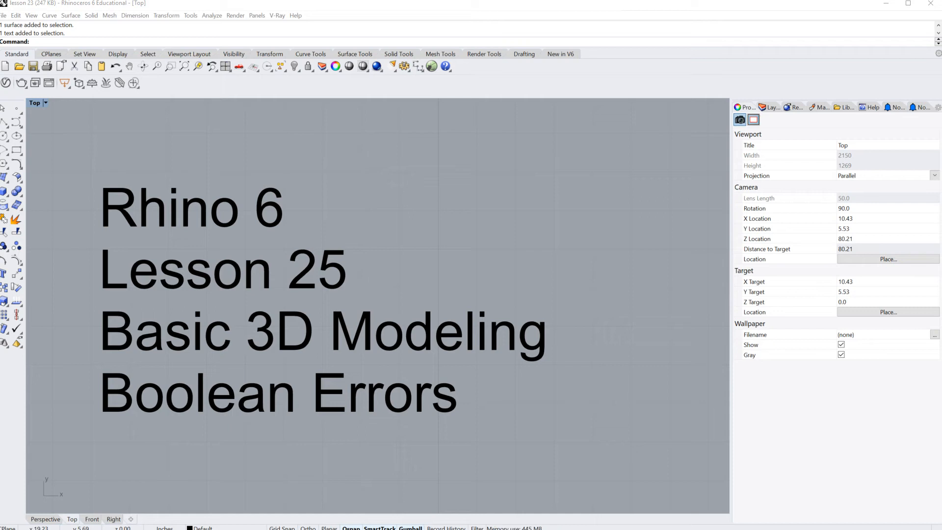
mouse_move(324, 298)
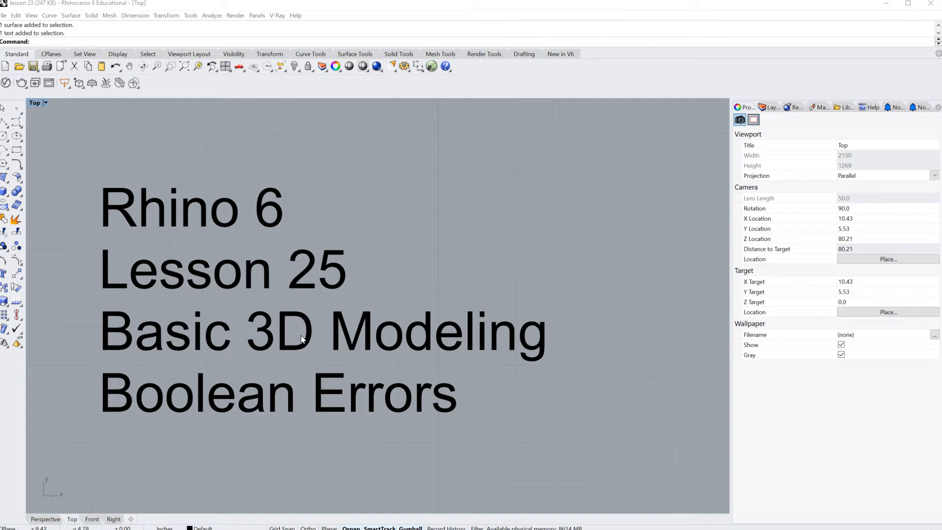
mouse_move(337, 375)
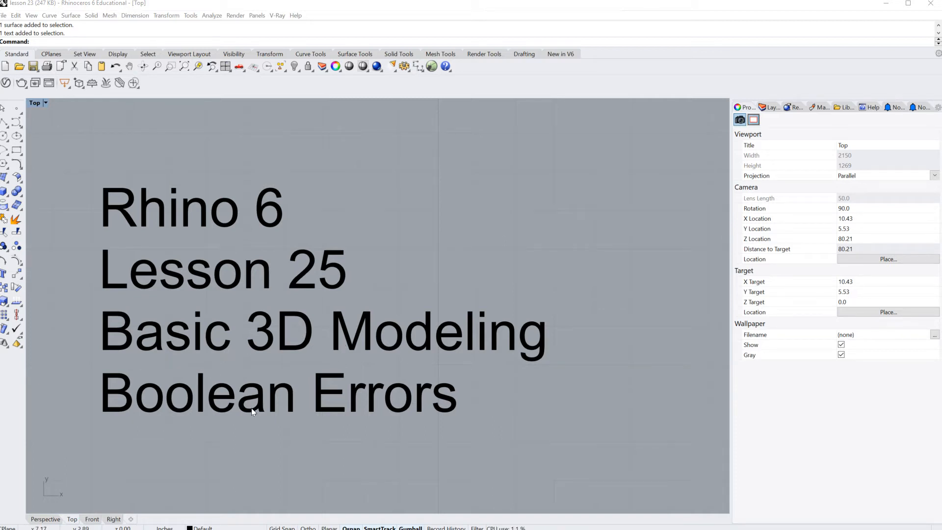
mouse_move(184, 442)
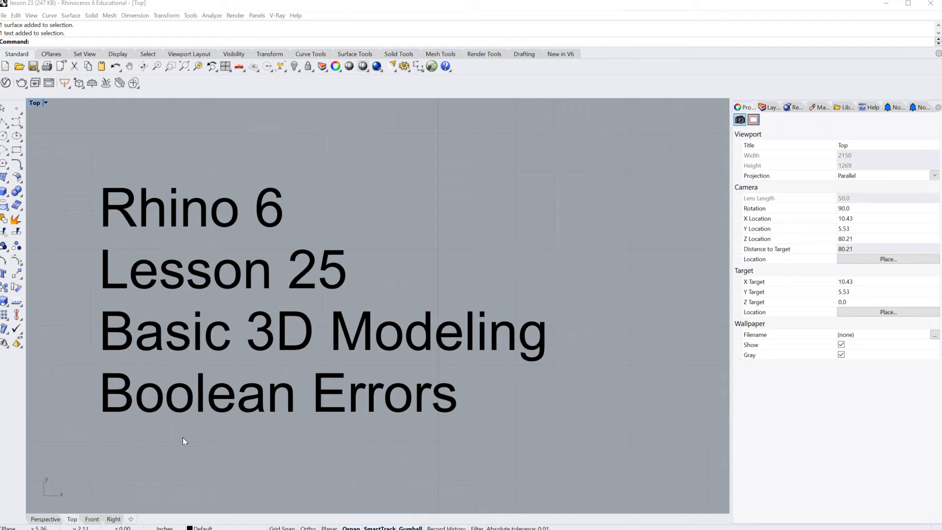
mouse_move(187, 437)
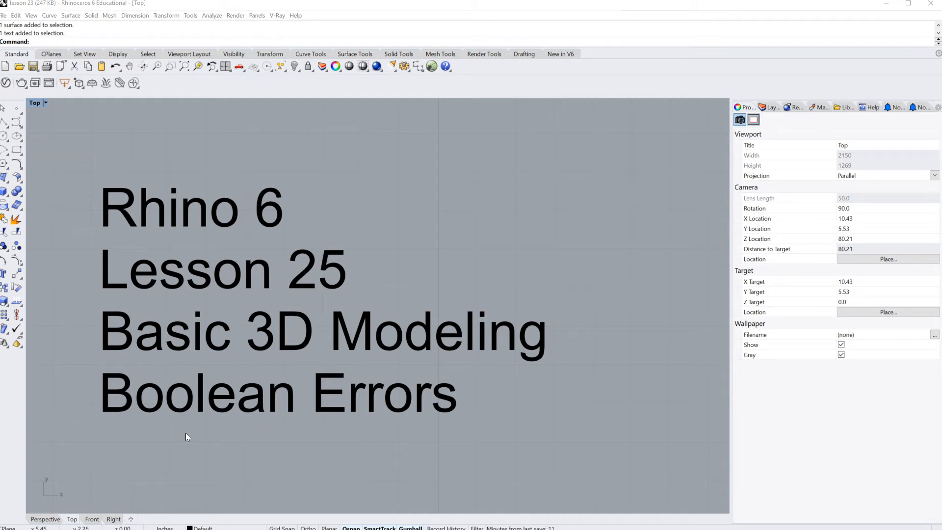
mouse_move(187, 437)
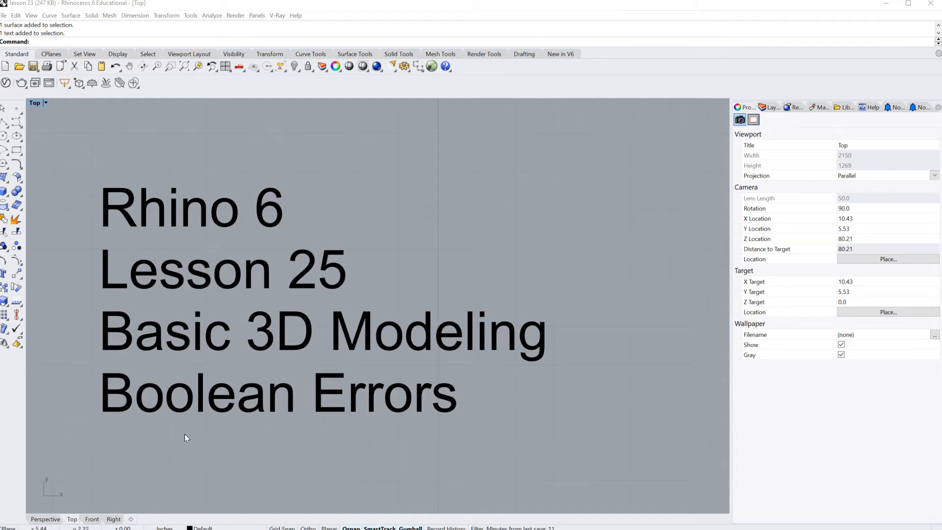
mouse_move(183, 439)
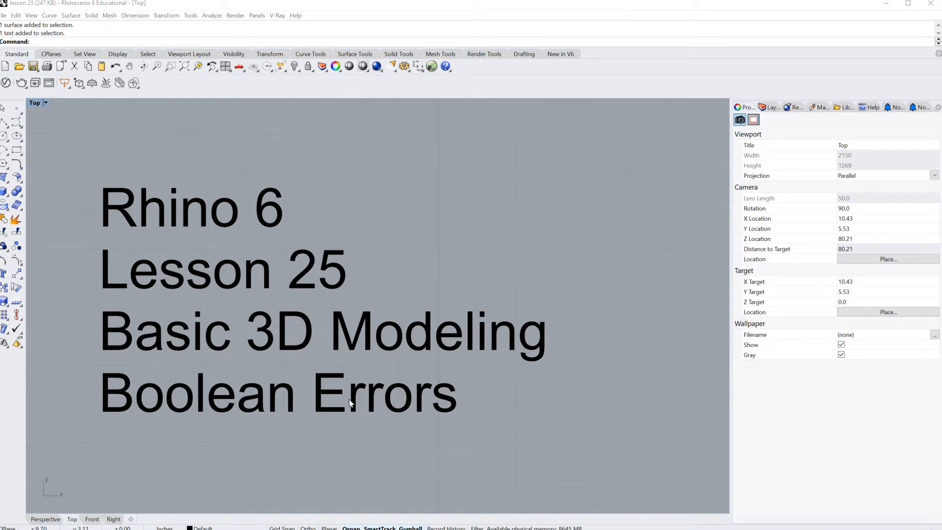
mouse_move(424, 374)
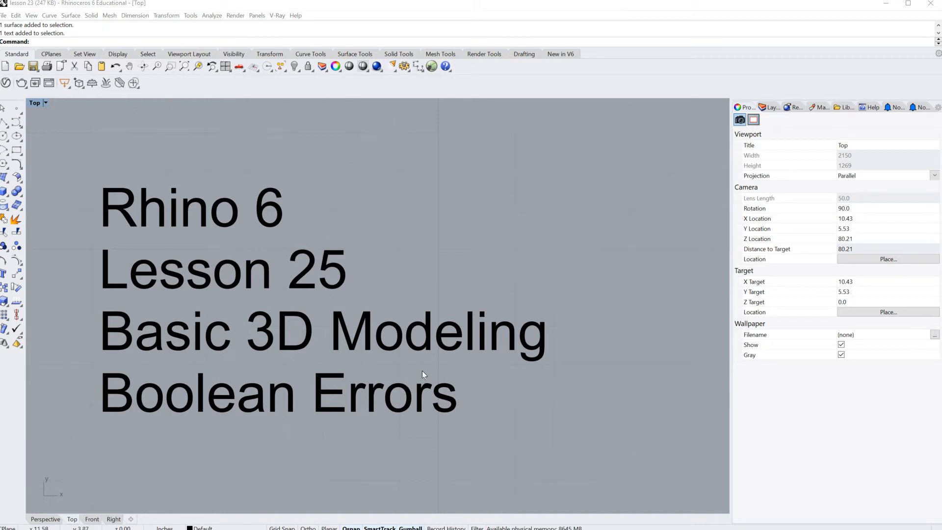
mouse_move(70, 135)
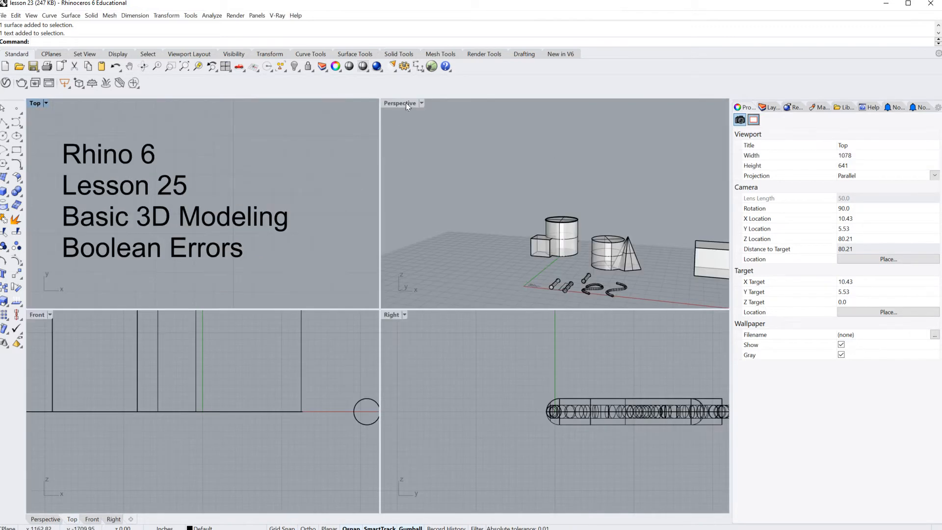
Step: Maximize the Perspective view and orbit to frame the box, cylinders and pyramid
double_click(399, 103)
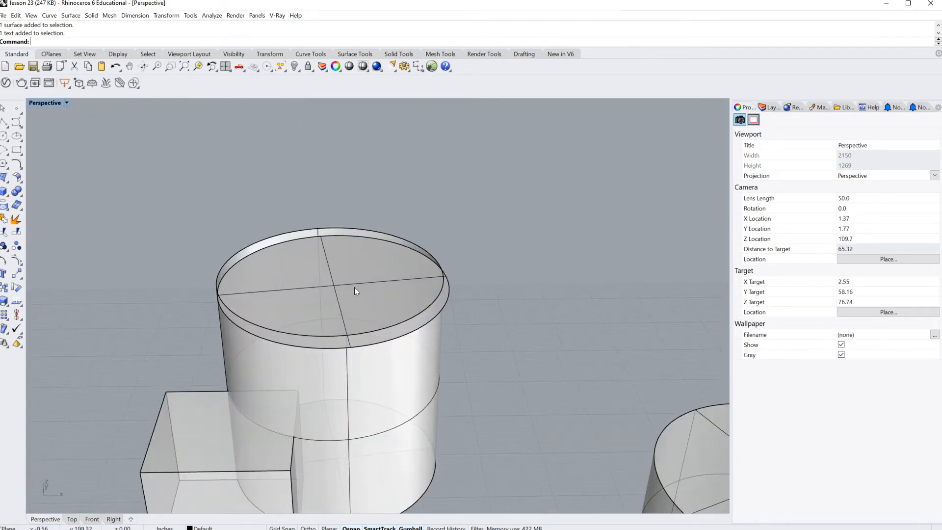
left_click_drag(354, 292, 499, 375)
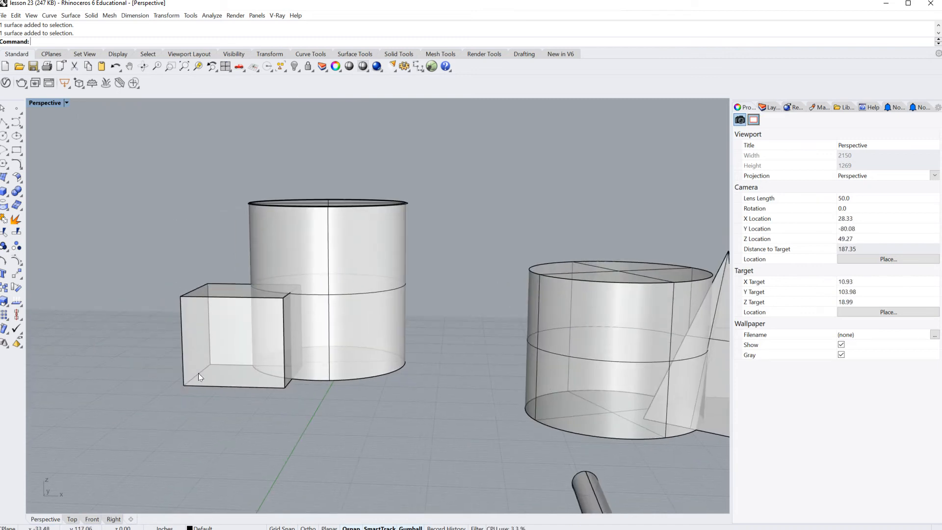
mouse_move(27, 195)
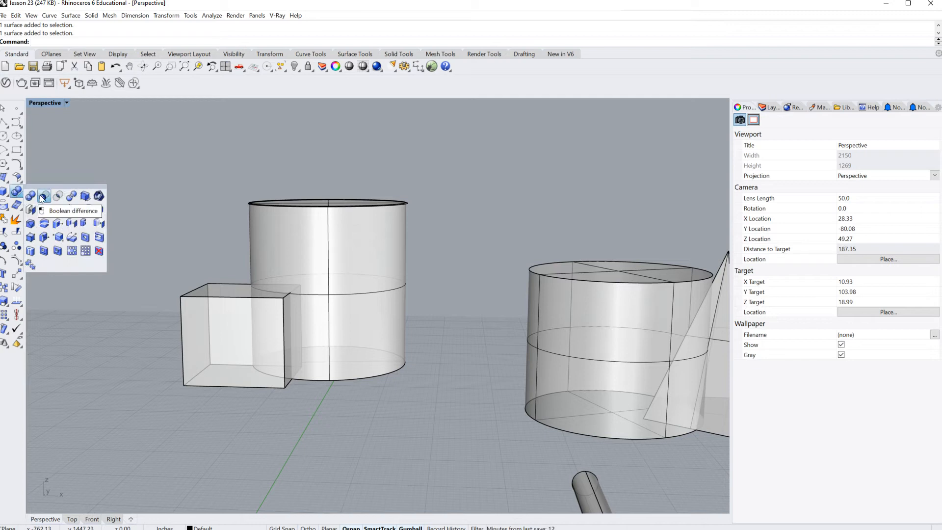
Step: Attempt a Boolean difference between the box and the tall cylinder
left_click(44, 195)
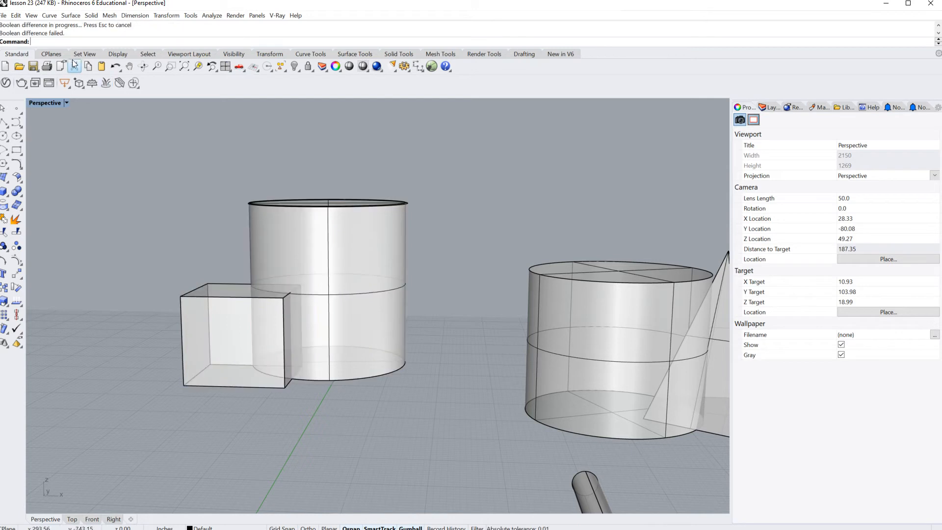
mouse_move(149, 245)
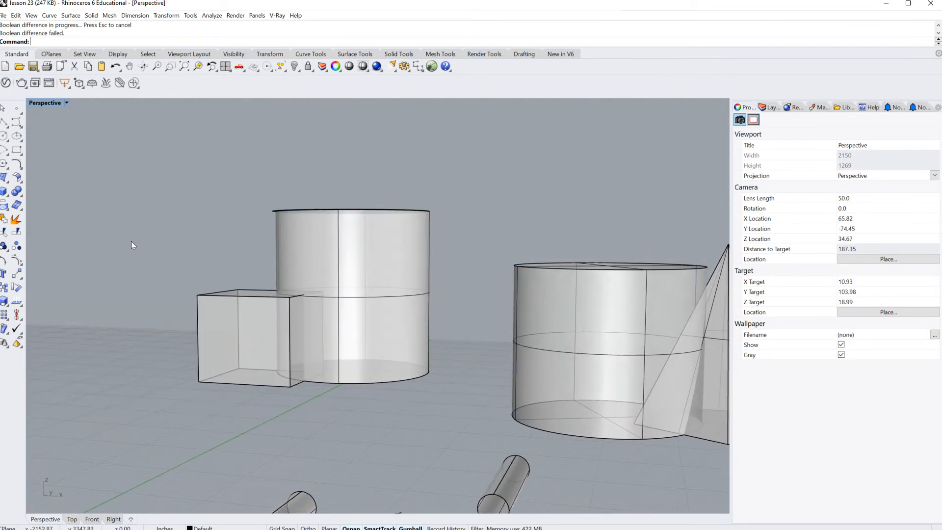
Step: Zoom toward the cylinder, check it in the Right view, then return to Perspective
scroll("down", 3)
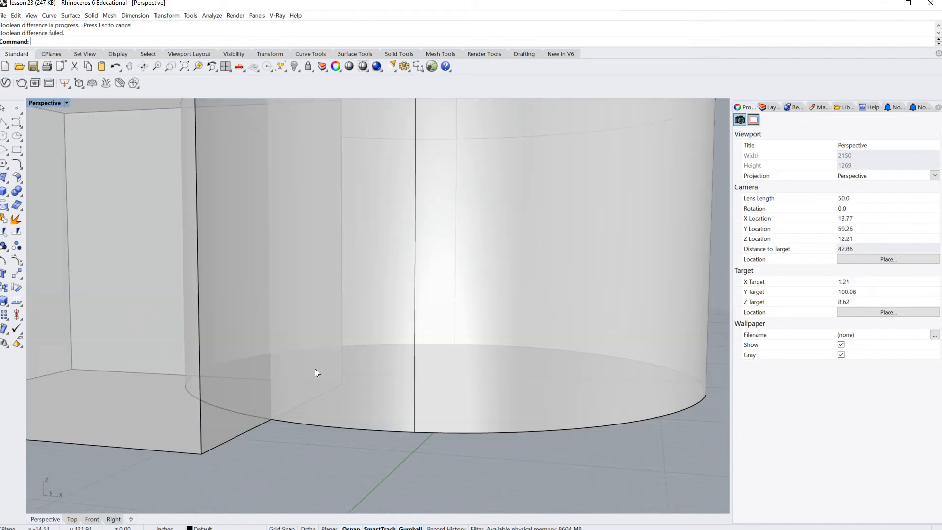
left_click_drag(318, 372, 295, 421)
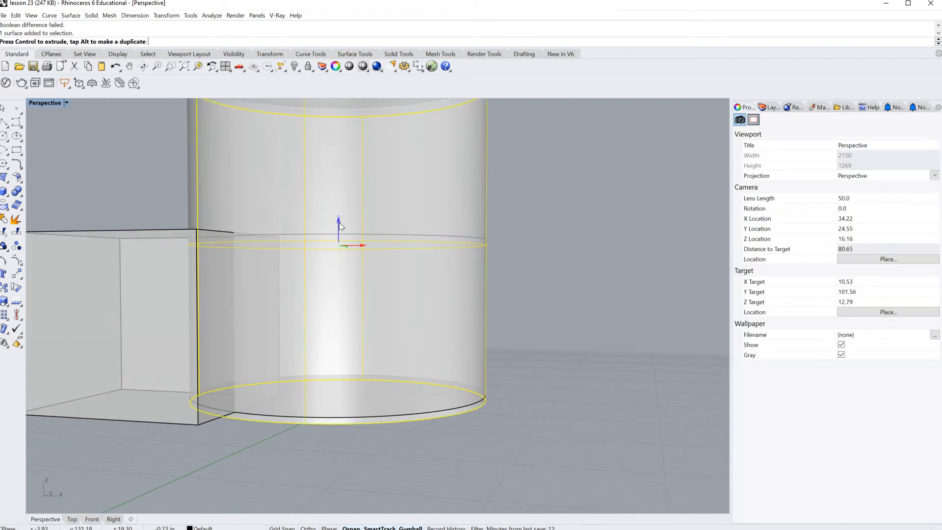
left_click(114, 519)
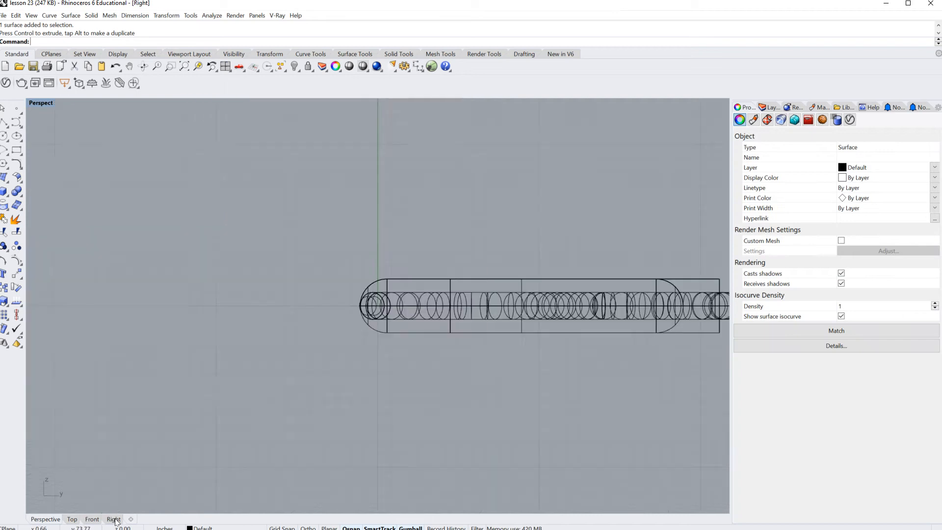
left_click(114, 519)
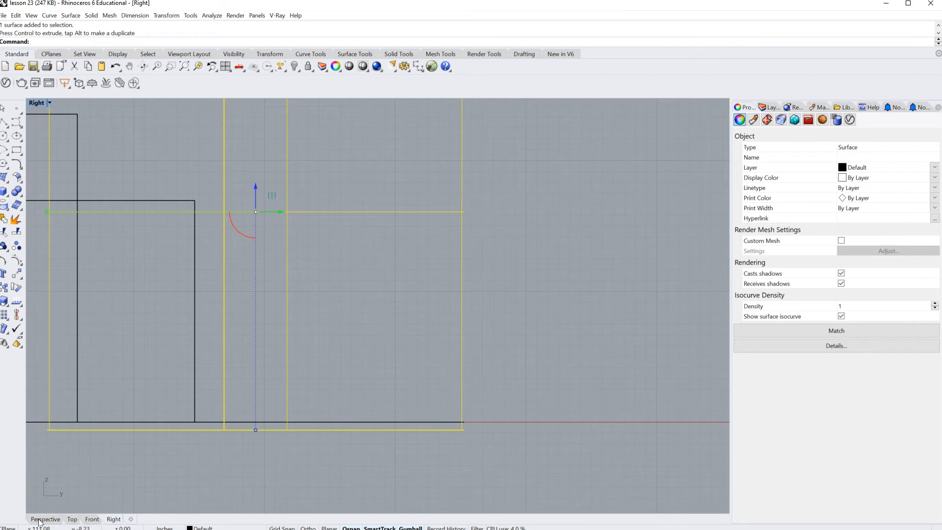
left_click(46, 519)
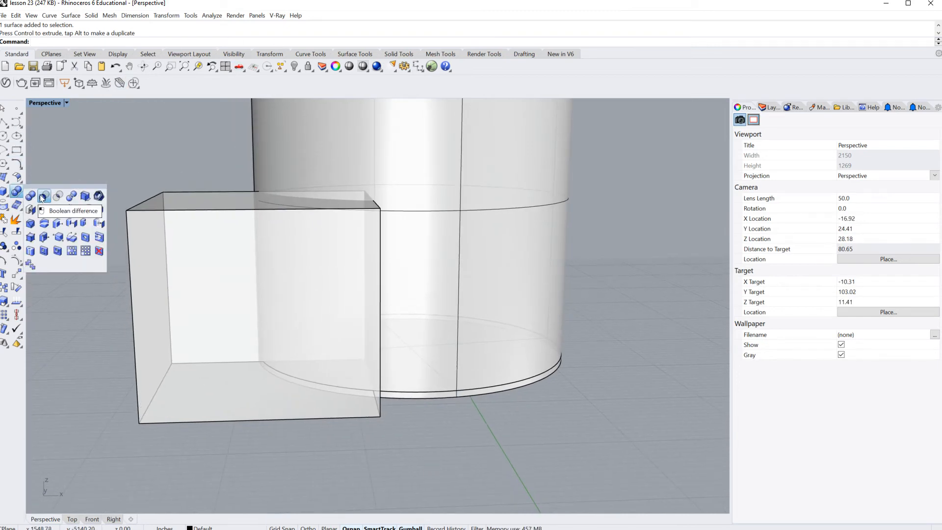
Step: Run Boolean Difference again, choosing the tall cylinder as the solid to cut from
left_click(44, 196)
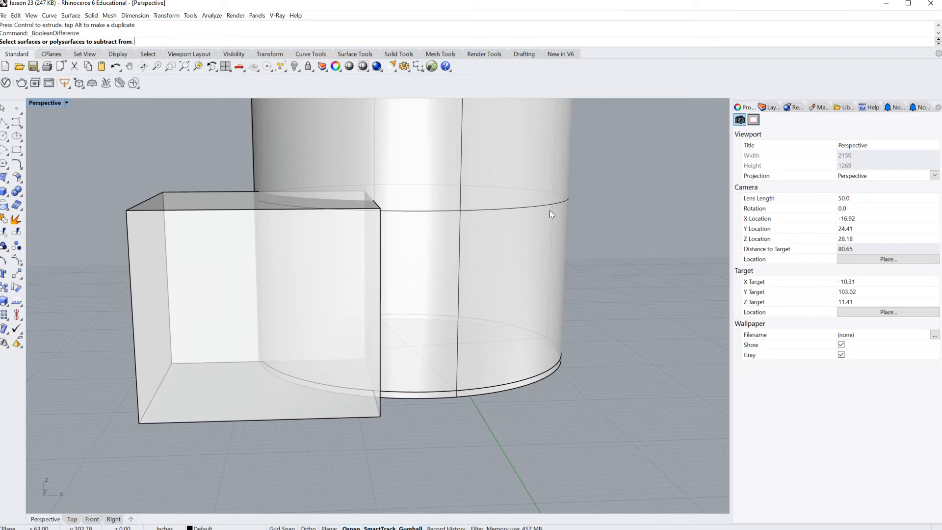
left_click(529, 150)
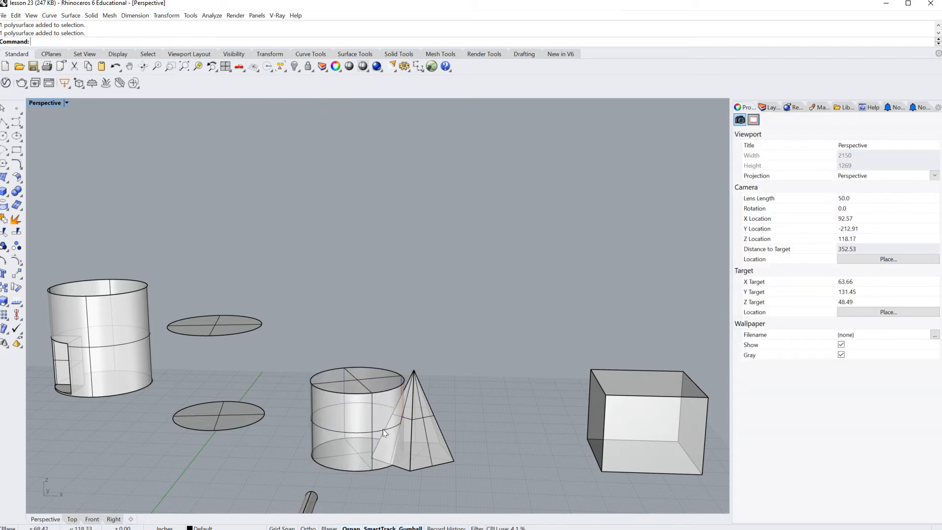
mouse_move(6, 192)
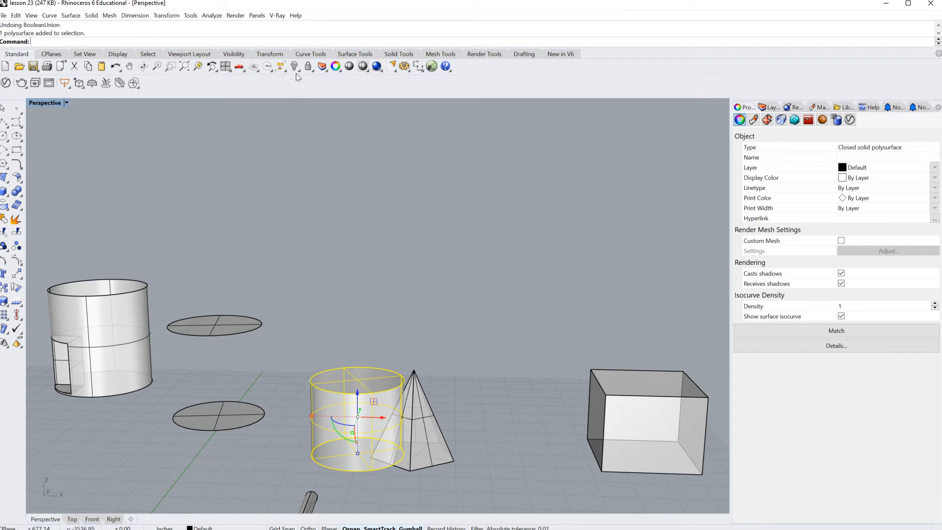
mouse_move(295, 66)
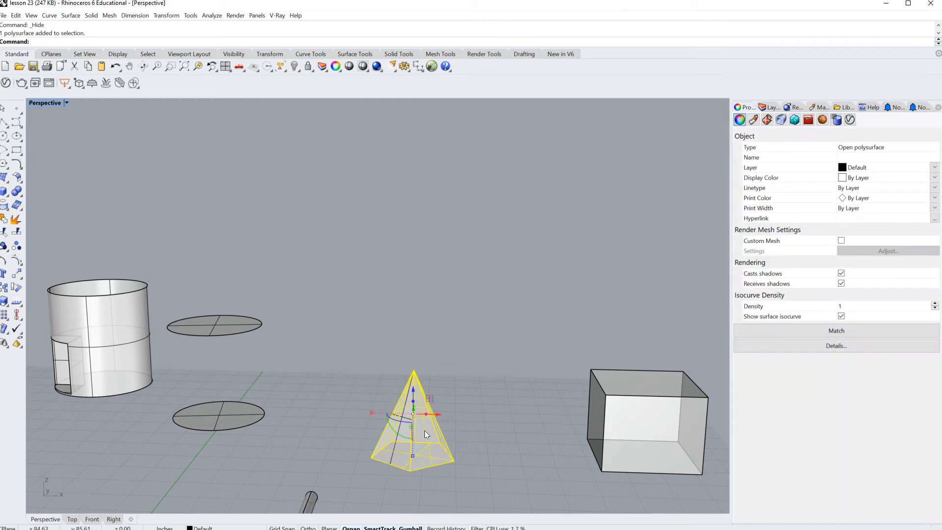
mouse_move(36, 221)
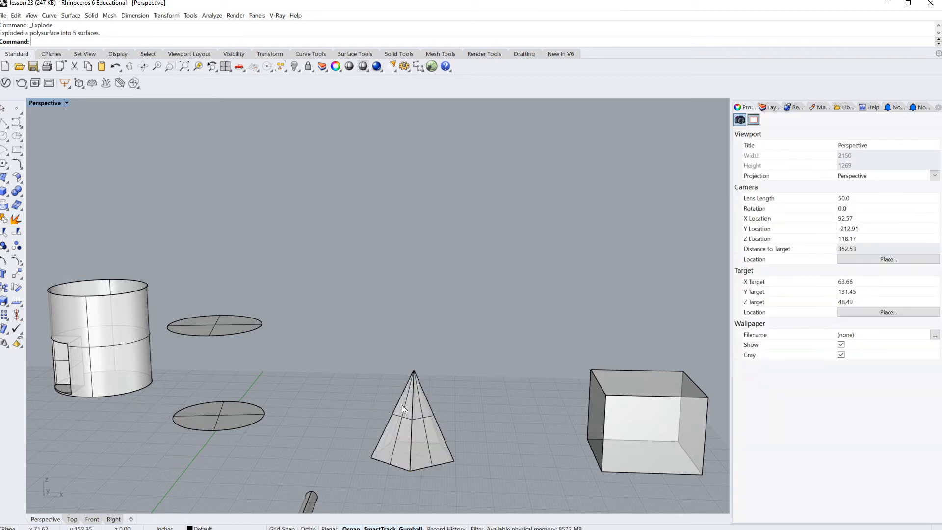
Step: Select a face of the exploded pyramid and hide it
left_click(411, 414)
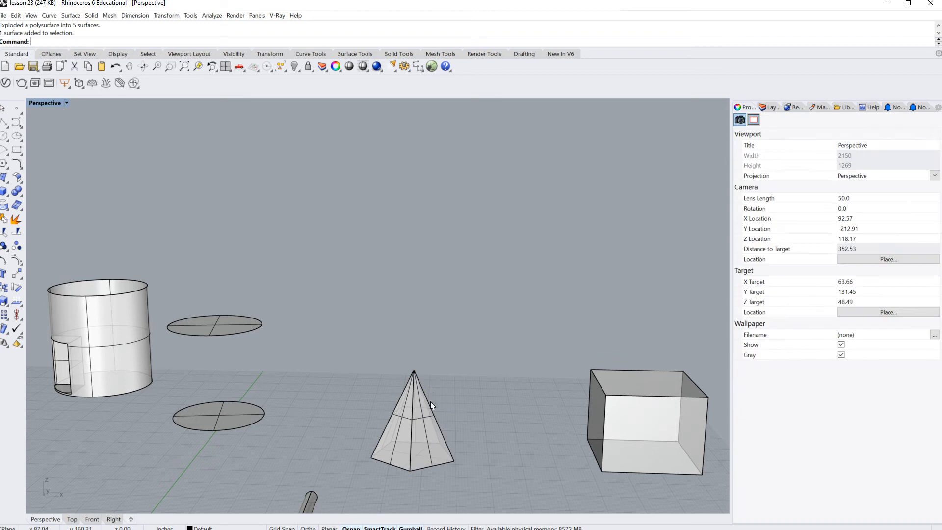
mouse_move(406, 422)
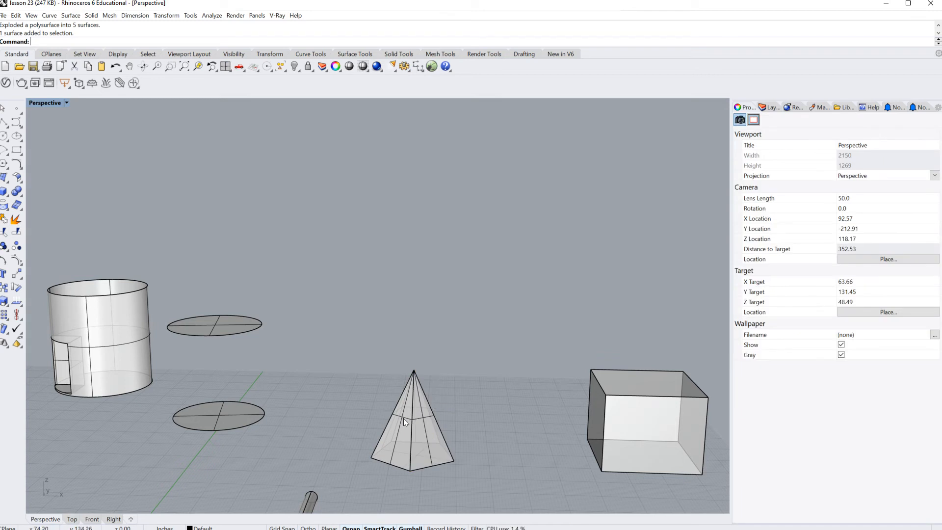
left_click(409, 420)
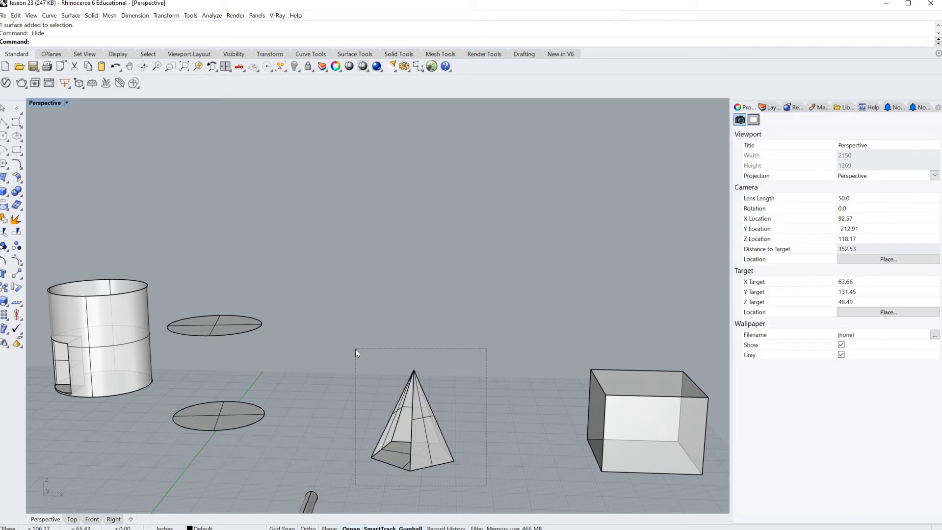
Step: Join the pyramid's surfaces back into one polysurface
left_click(412, 418)
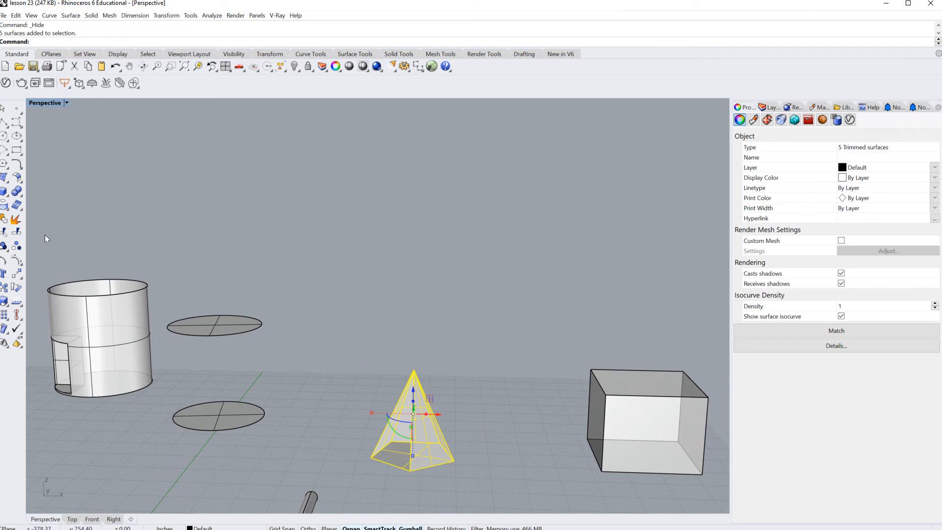
mouse_move(54, 241)
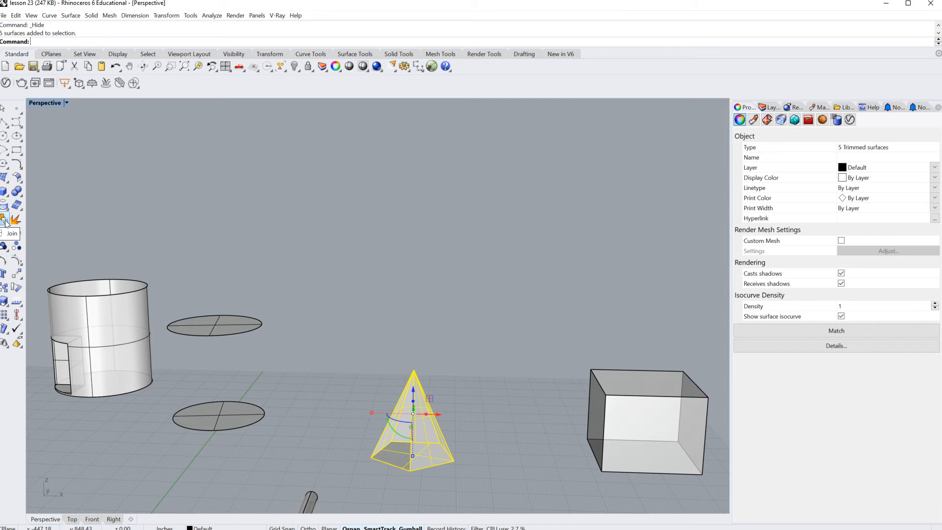
left_click(6, 220)
type("Show")
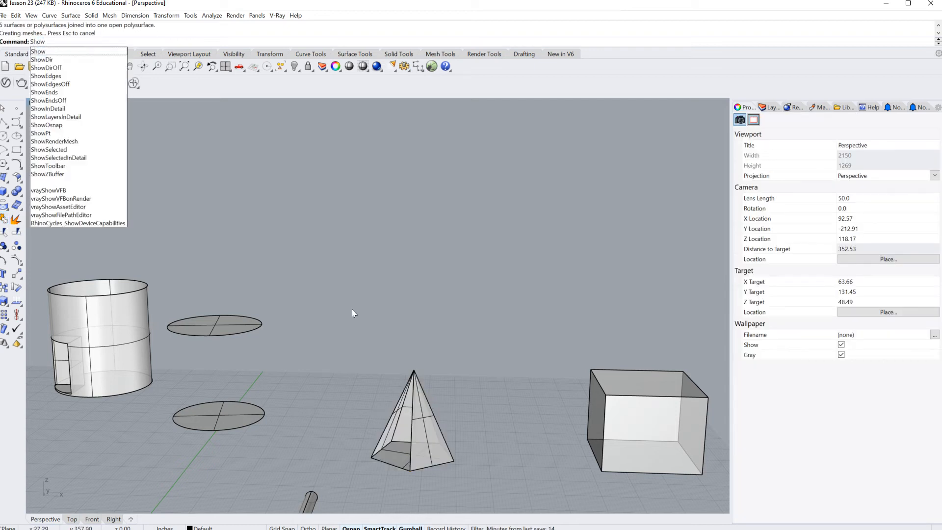
mouse_move(360, 338)
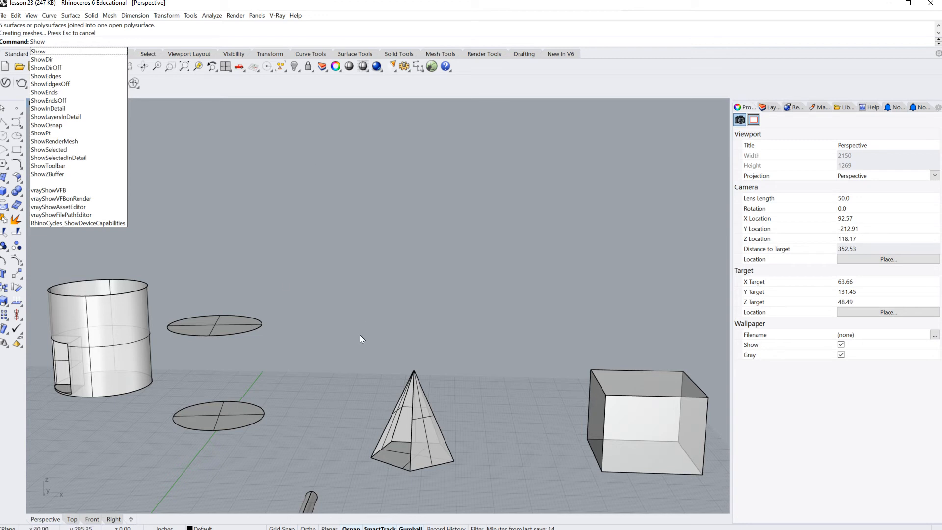
mouse_move(412, 420)
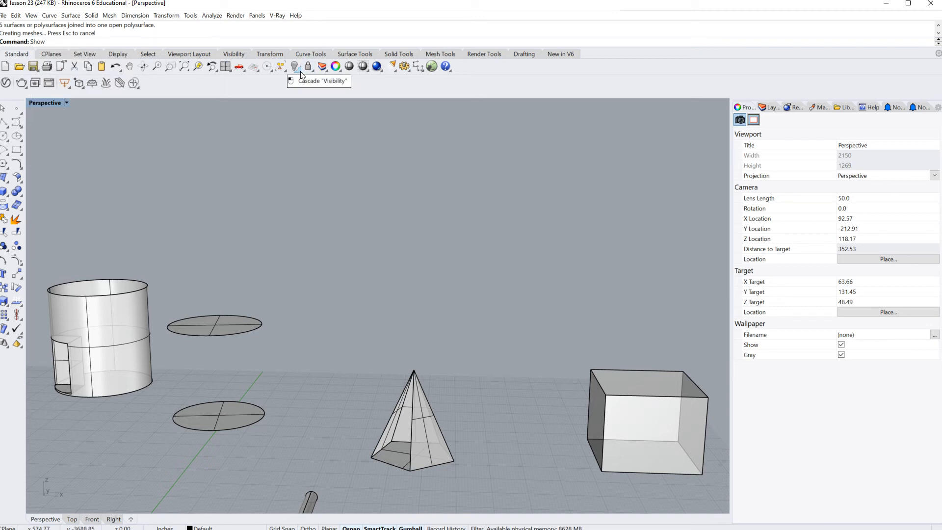
Step: Show the hidden short cylinder and pyramid face again
left_click(295, 67)
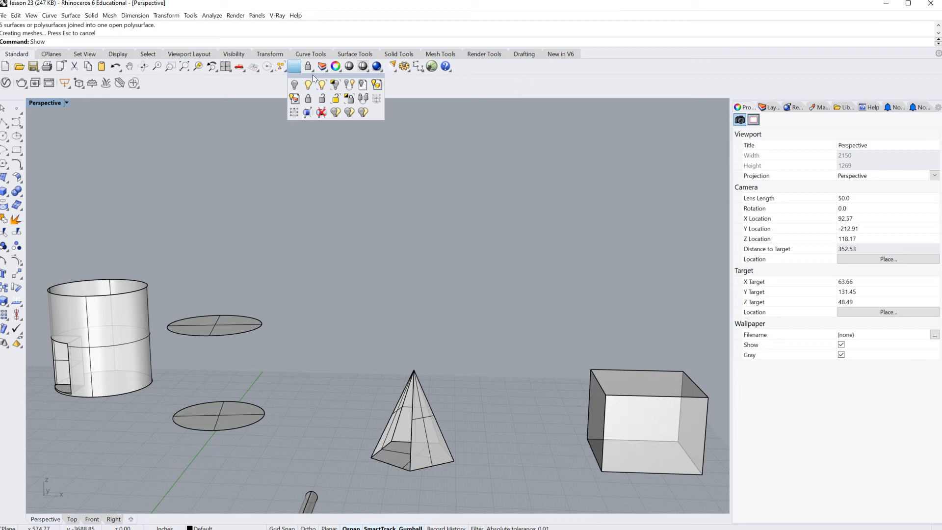
mouse_move(309, 84)
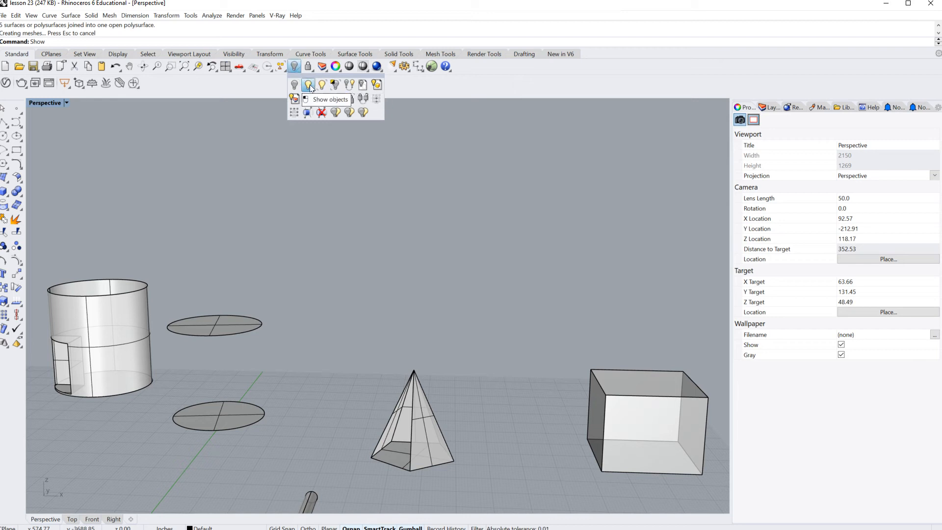
left_click(294, 85)
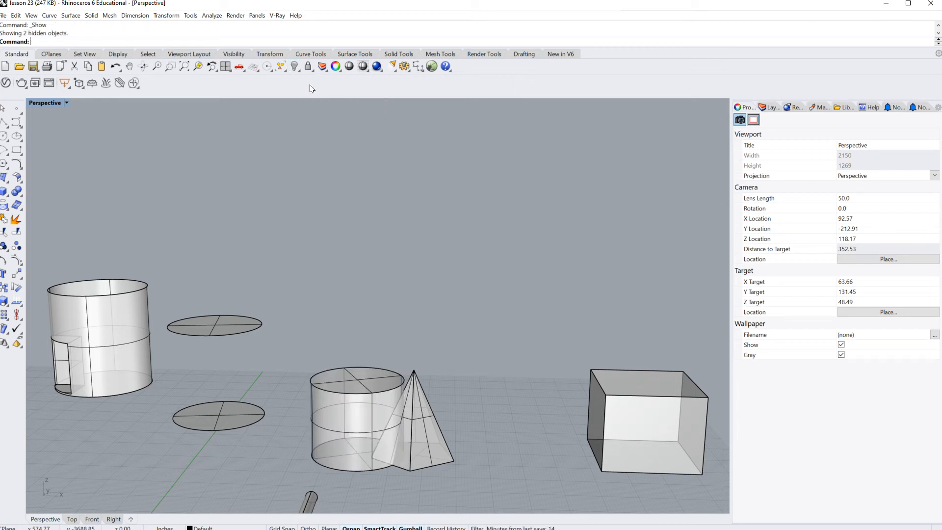
Step: Select the pyramid and short cylinder and attempt a Boolean union, which fails
left_click(412, 433)
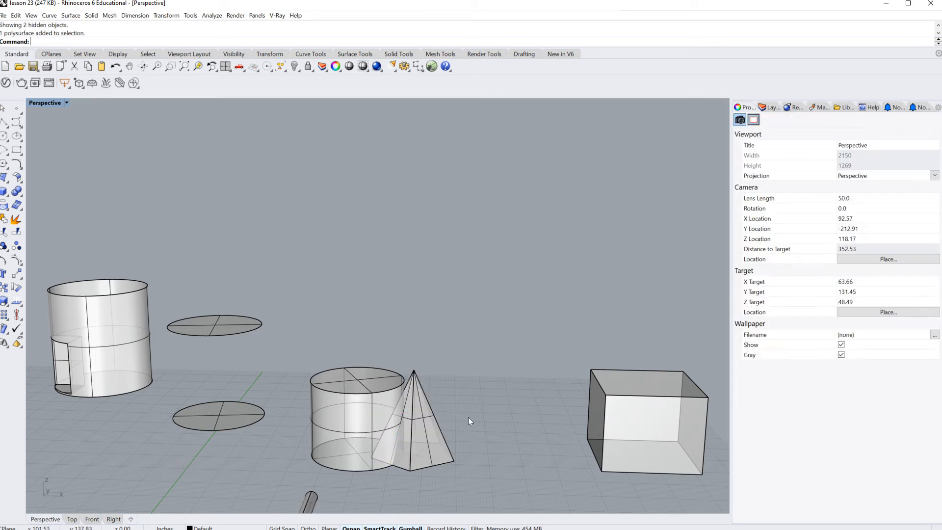
left_click(412, 420)
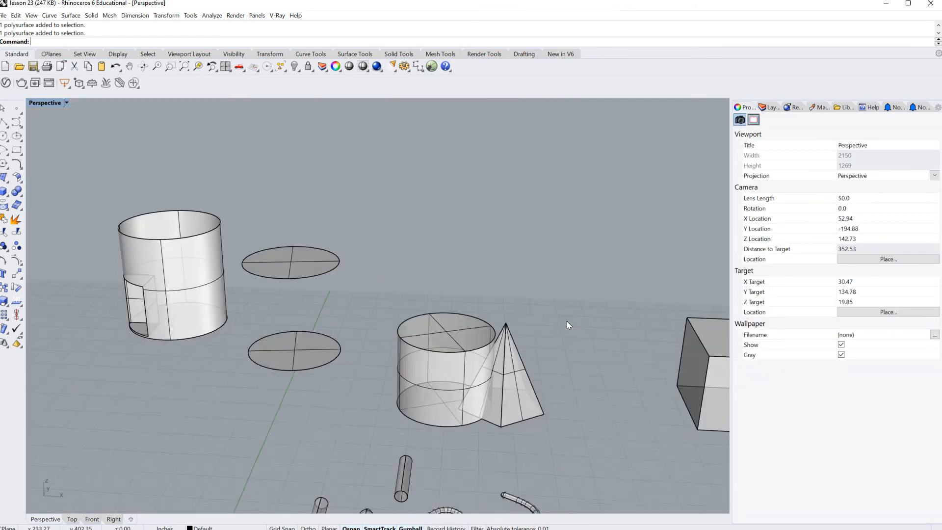
left_click(506, 372)
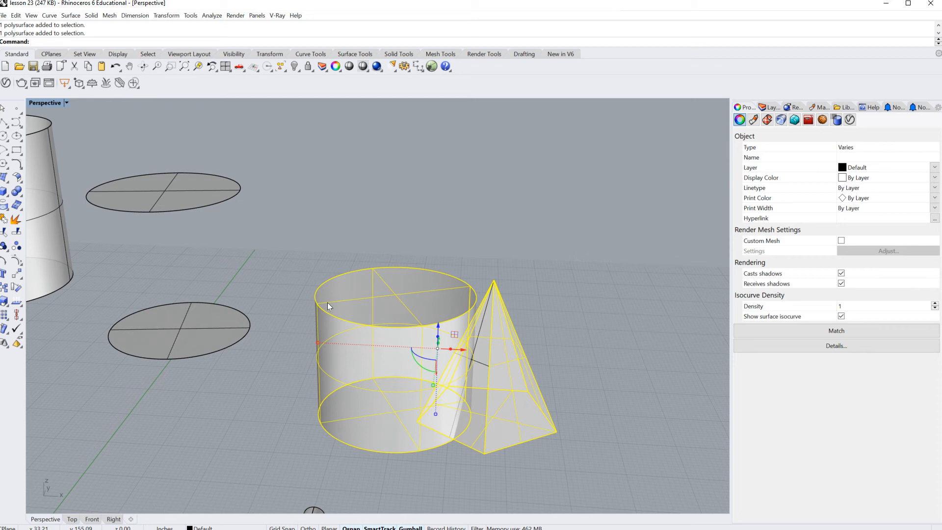
mouse_move(18, 191)
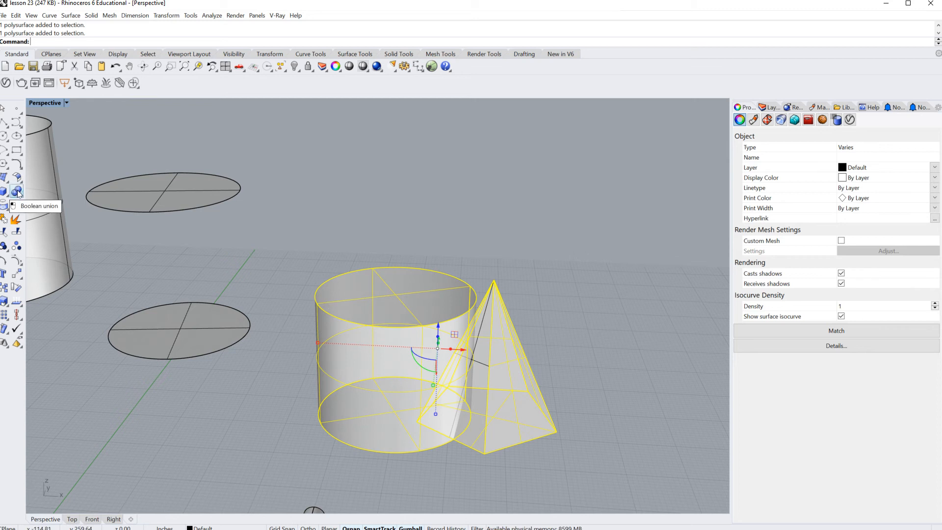
left_click(17, 191)
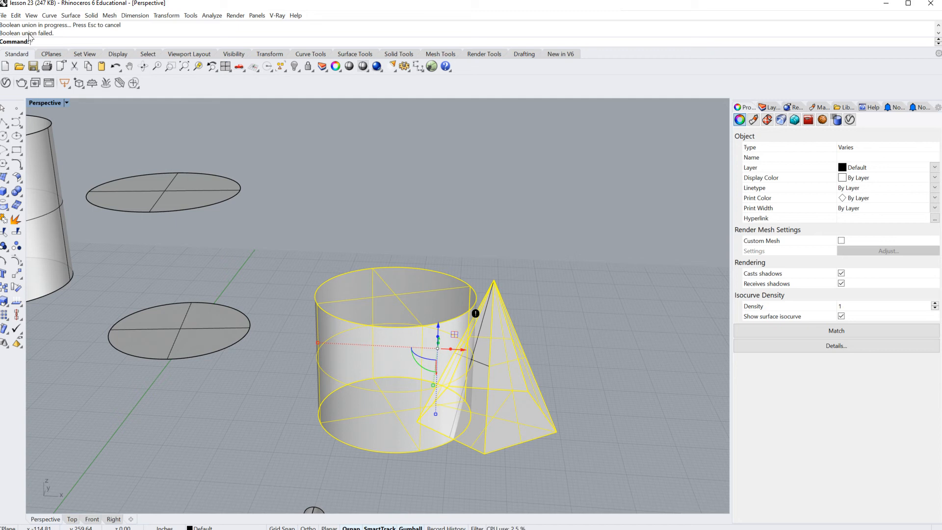
mouse_move(328, 193)
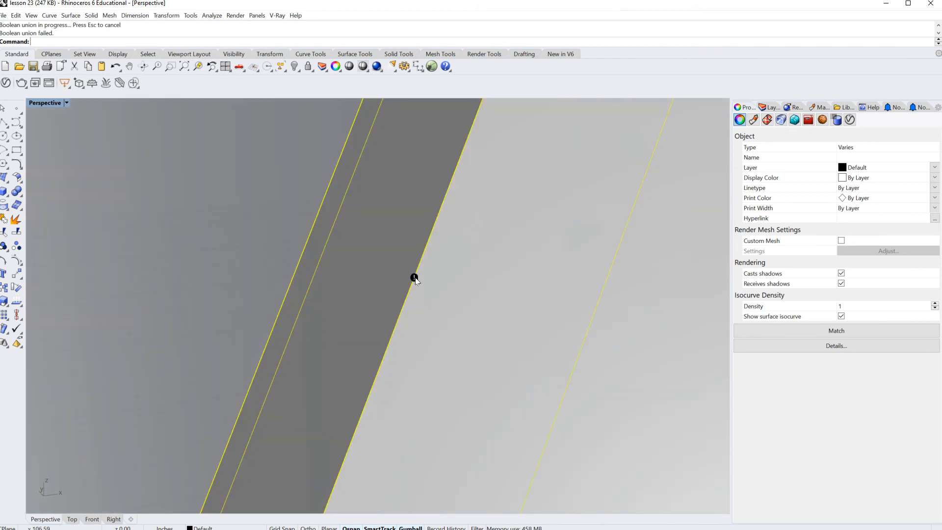
Step: Select the failure text dot to read its naked-edge intersection note
left_click(414, 278)
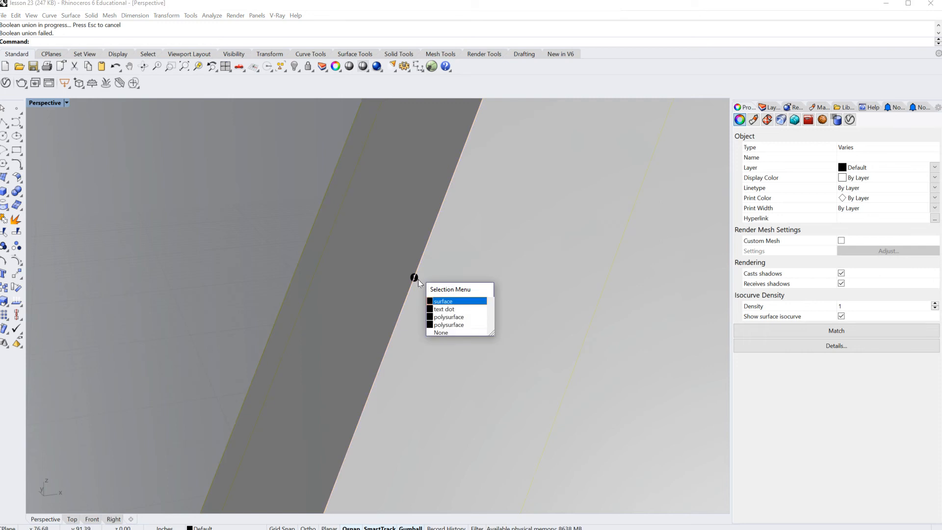
left_click(444, 309)
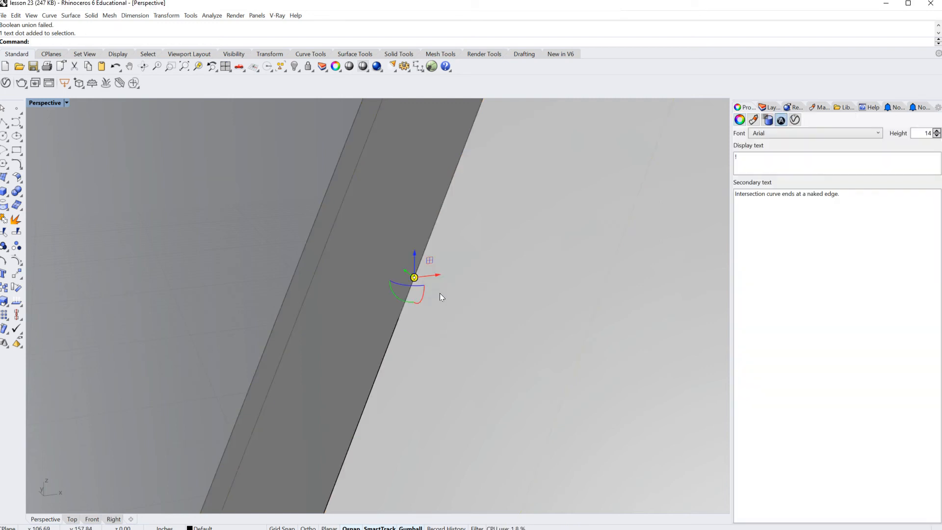
mouse_move(775, 201)
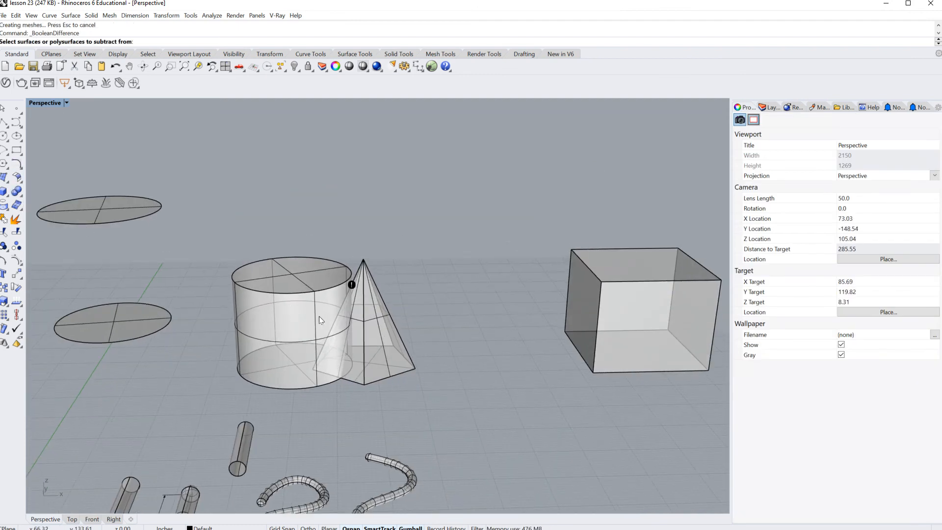
left_click(319, 319)
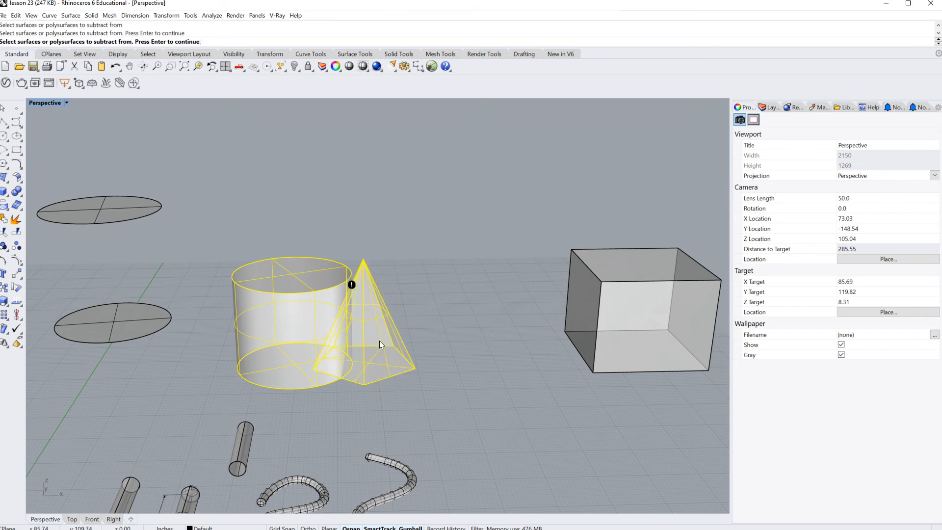
key("enter")
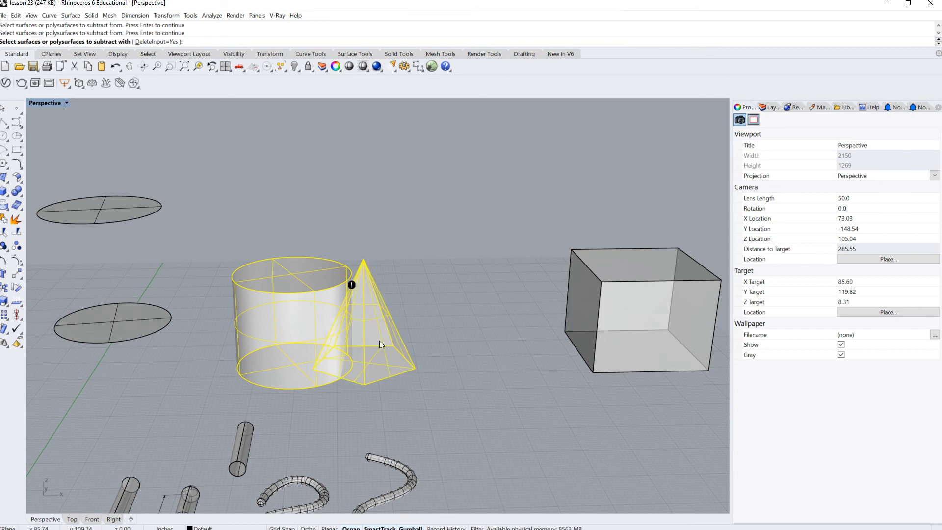
mouse_move(270, 224)
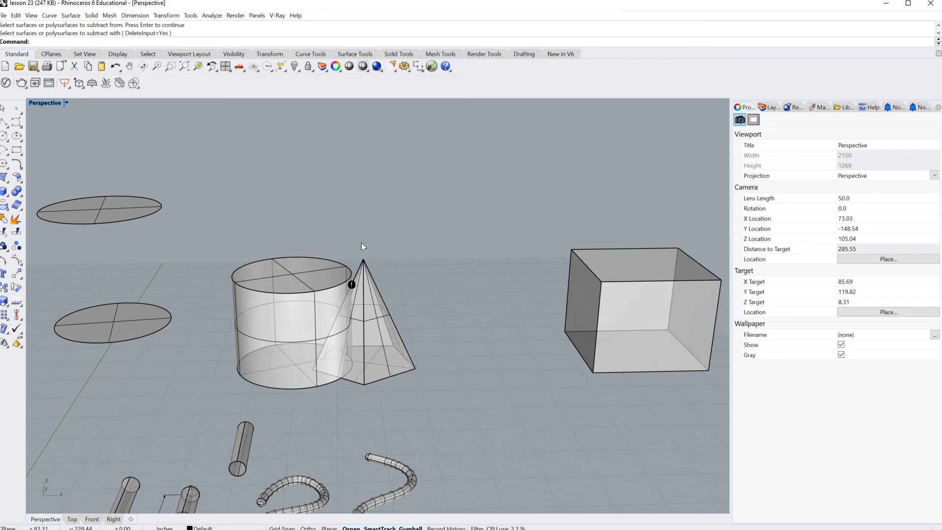
left_click(364, 324)
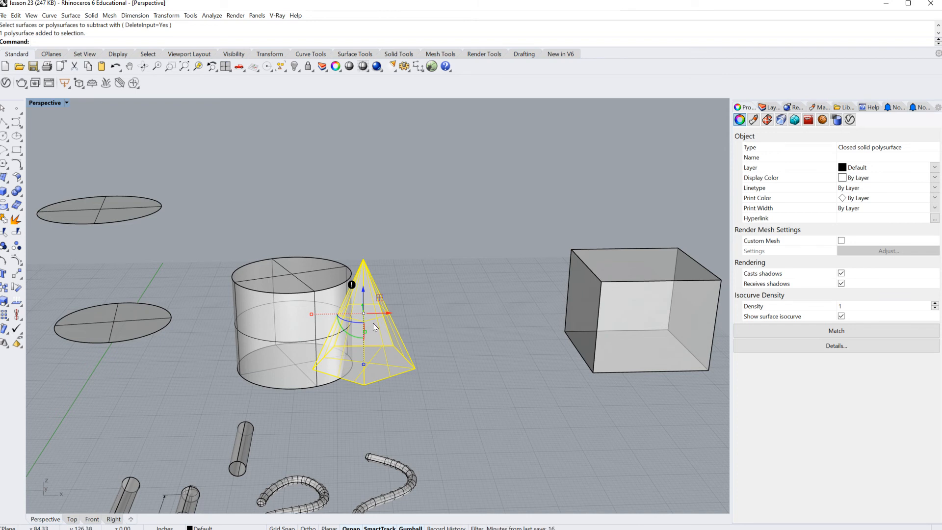
Step: Run What on the pyramid to confirm it is a valid closed solid
type("What")
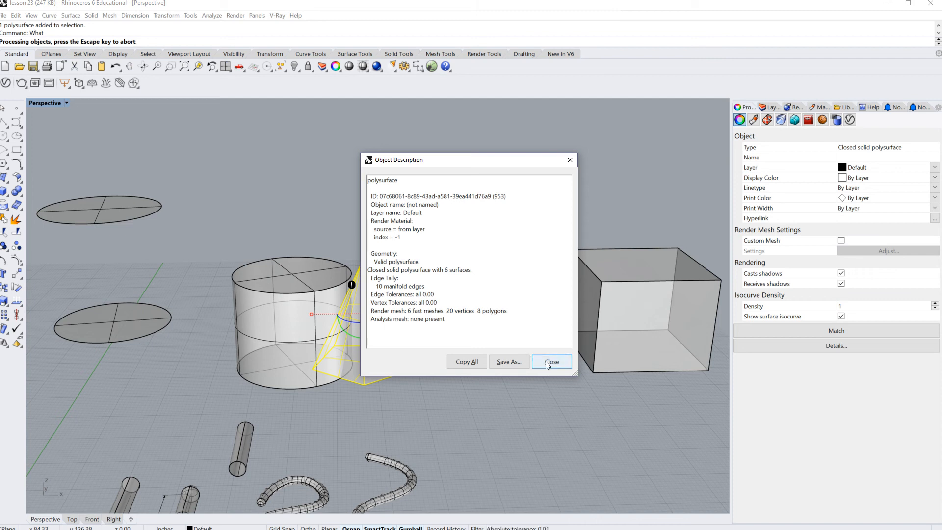
left_click(550, 361)
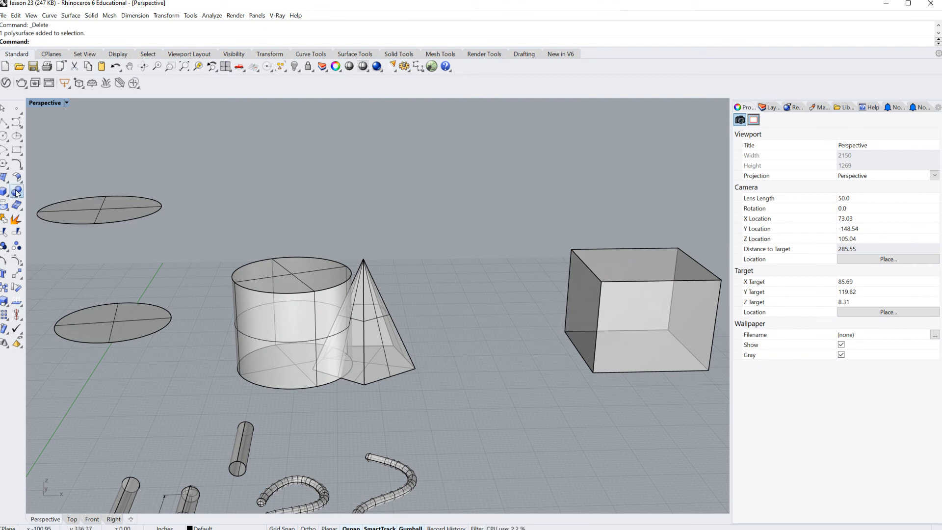
Step: Run Boolean Union on the short cylinder and closed pyramid and confirm
left_click(17, 191)
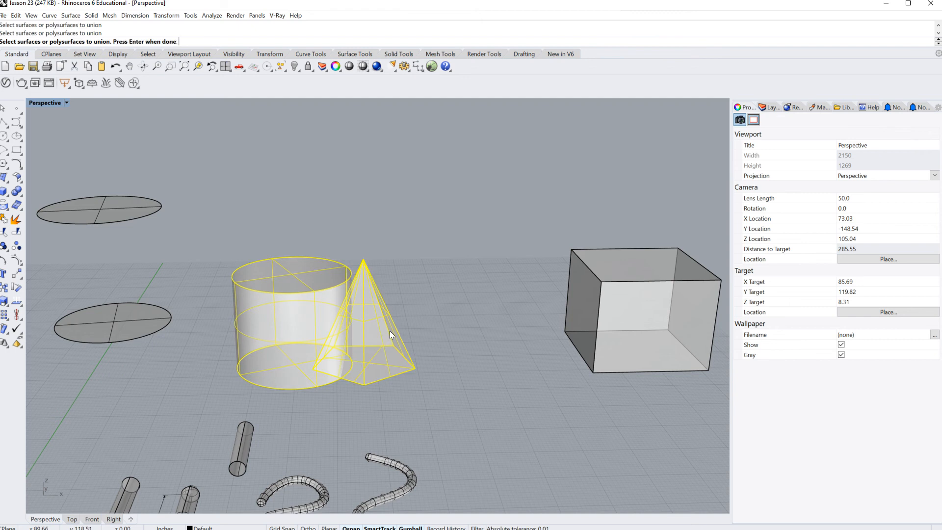
key("Enter")
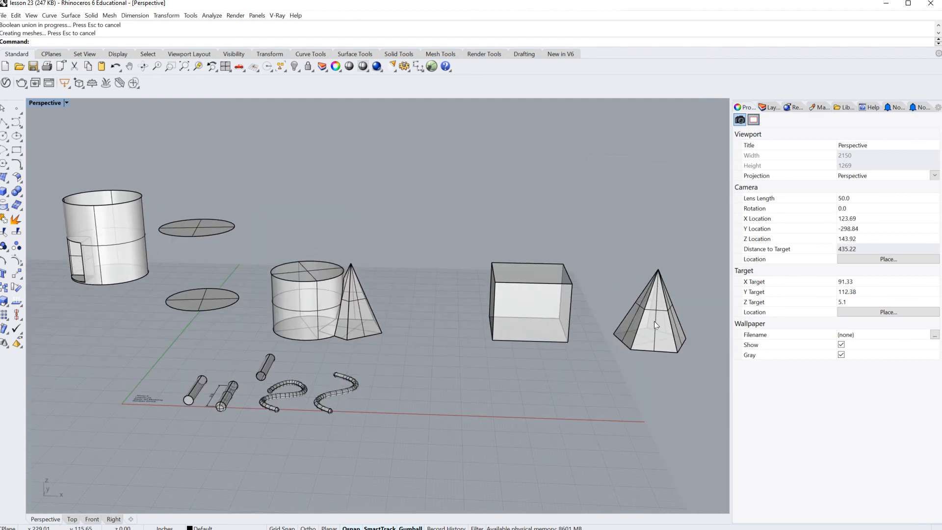
Step: Drag the pyramid beside the box partway into the box's side
left_click(658, 315)
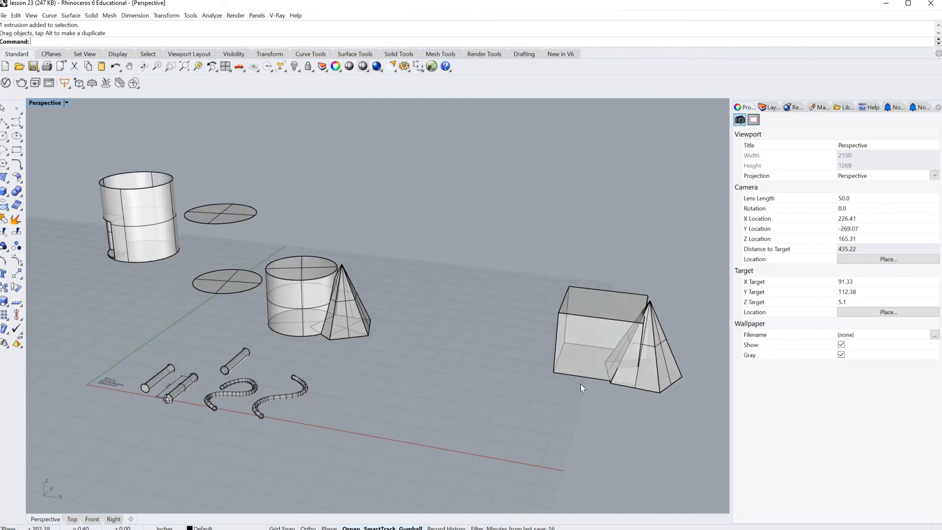
left_click_drag(583, 388, 525, 340)
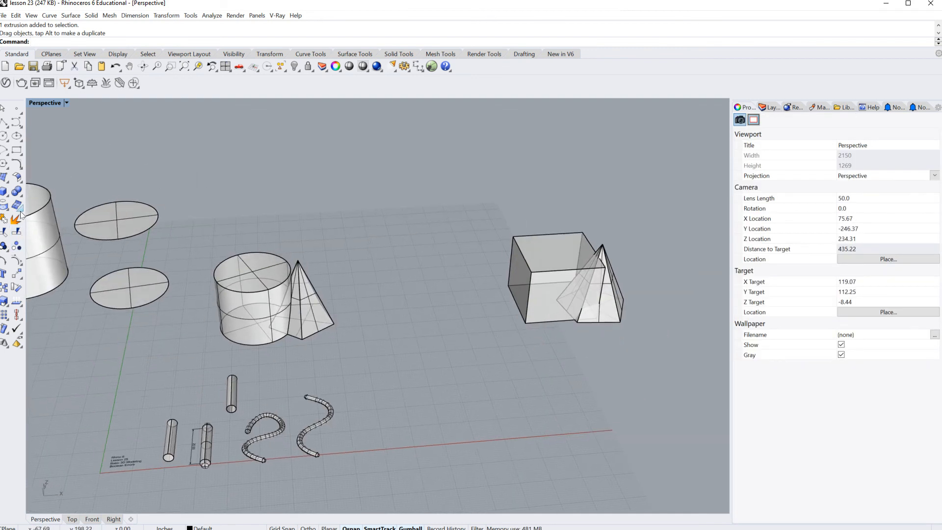
mouse_move(17, 191)
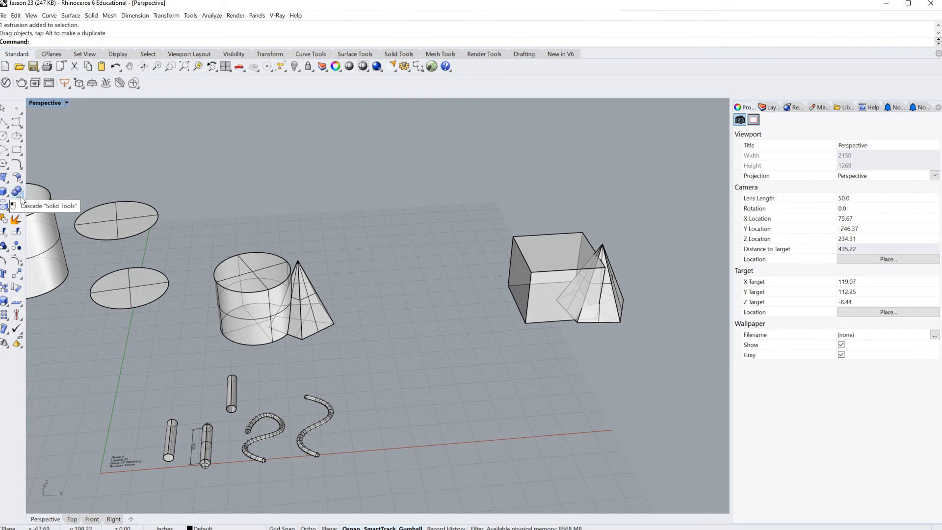
Step: Subtract the overlapping pyramid from the box with Boolean Difference
left_click(17, 191)
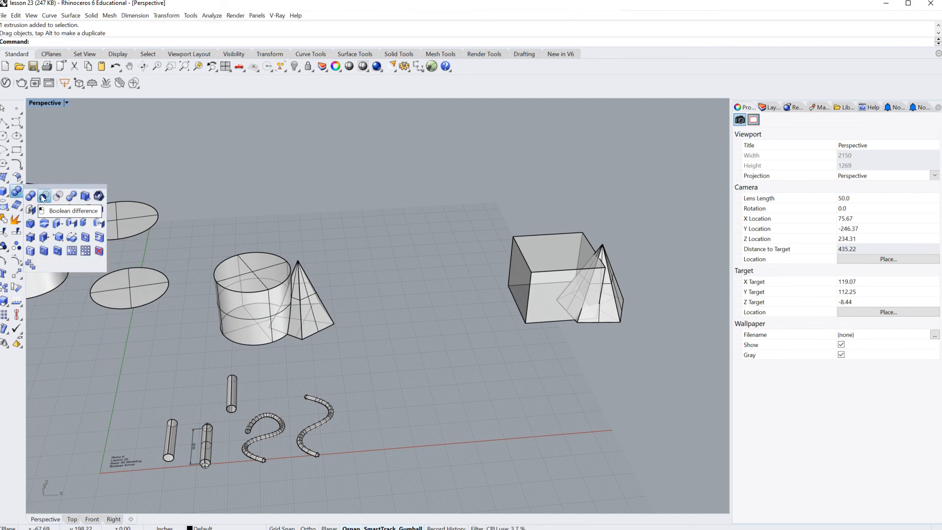
left_click(43, 196)
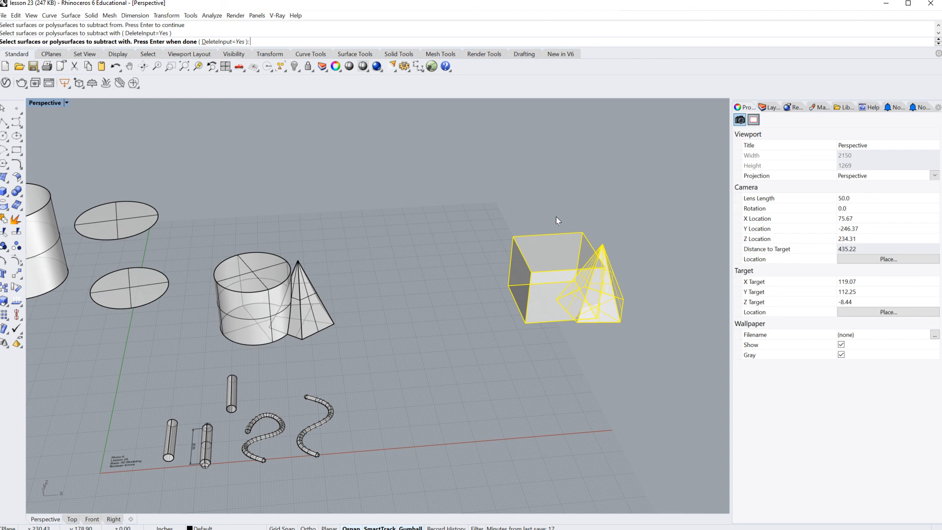
mouse_move(616, 321)
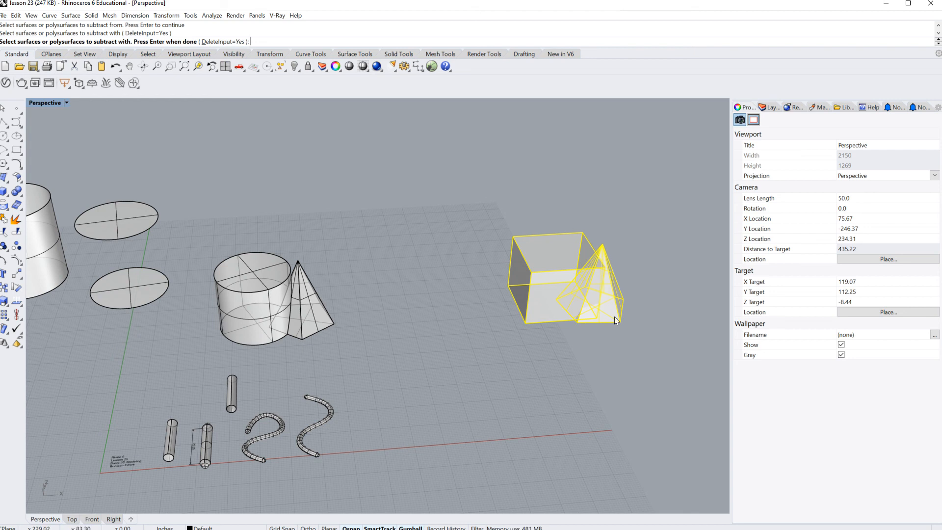
left_click_drag(616, 320, 615, 303)
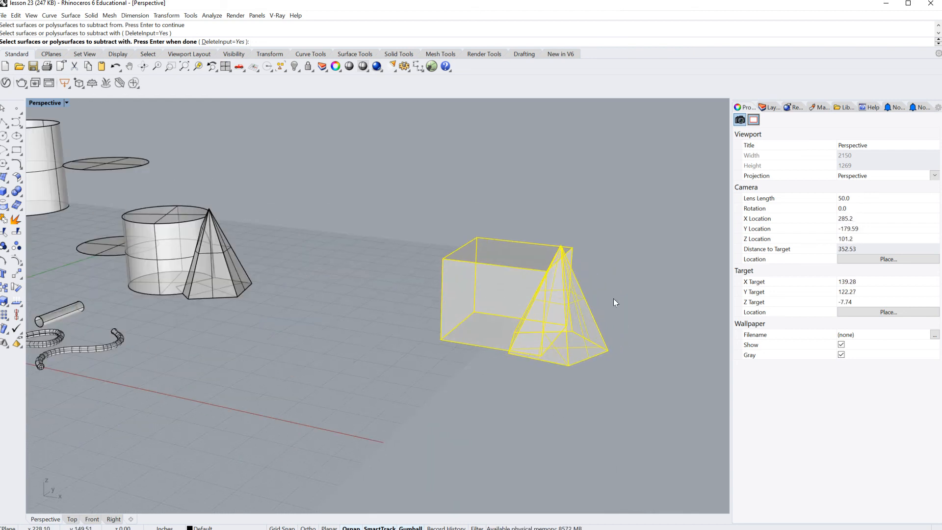
key("Return")
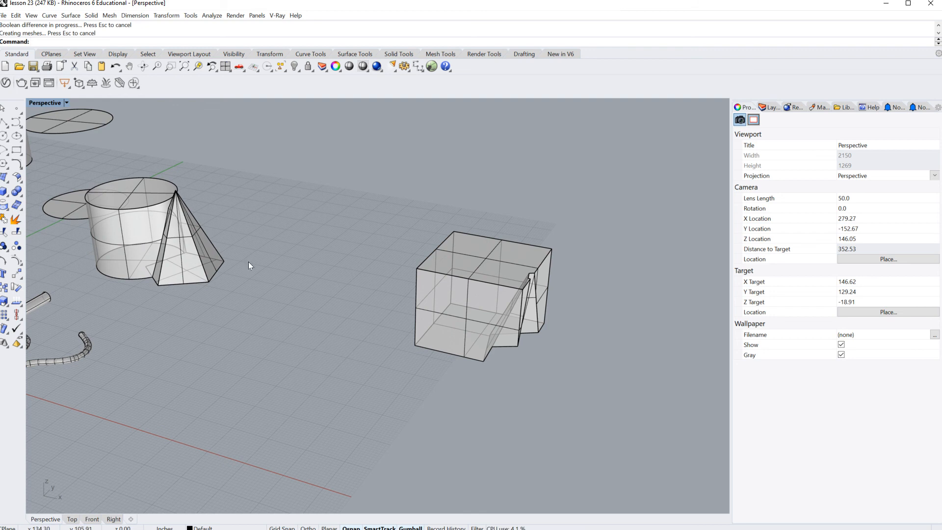
mouse_move(214, 264)
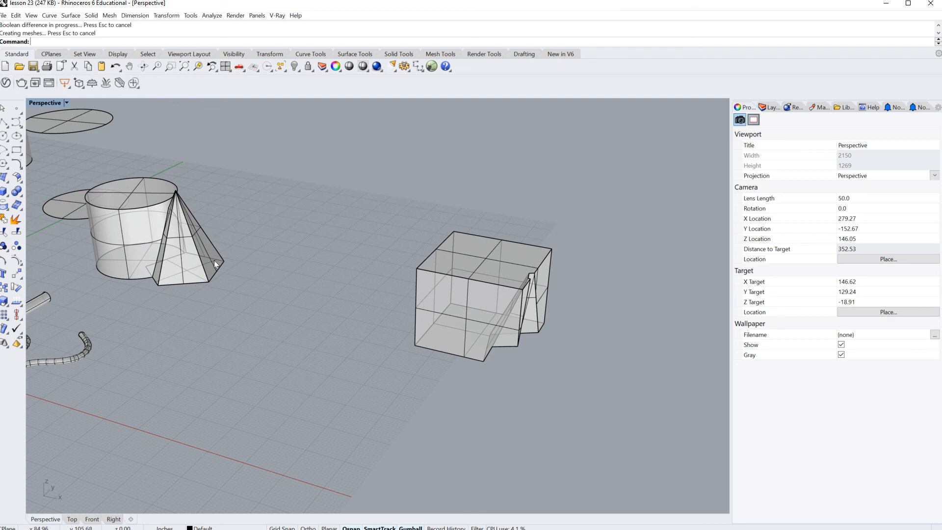